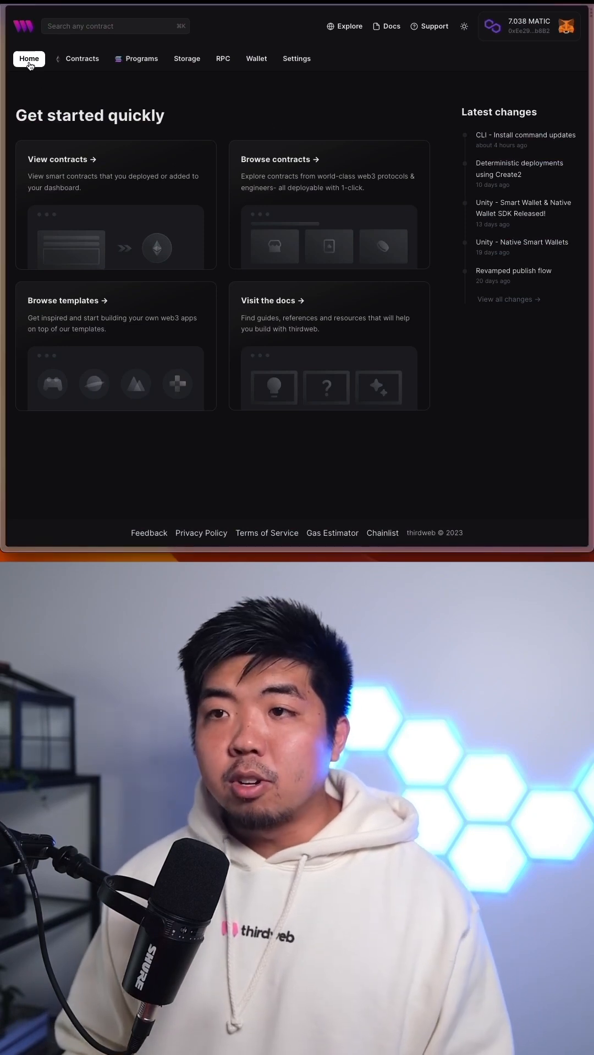
- Open the audited ERC20 Token contract's detail page from the Explore catalog's Popular section
left_click(341, 26)
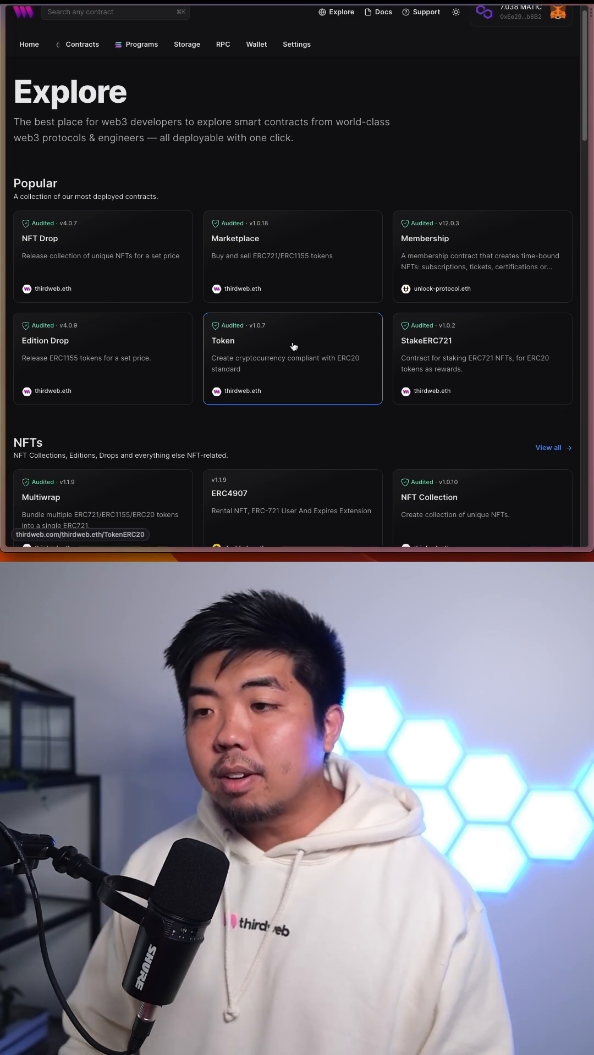
left_click(292, 340)
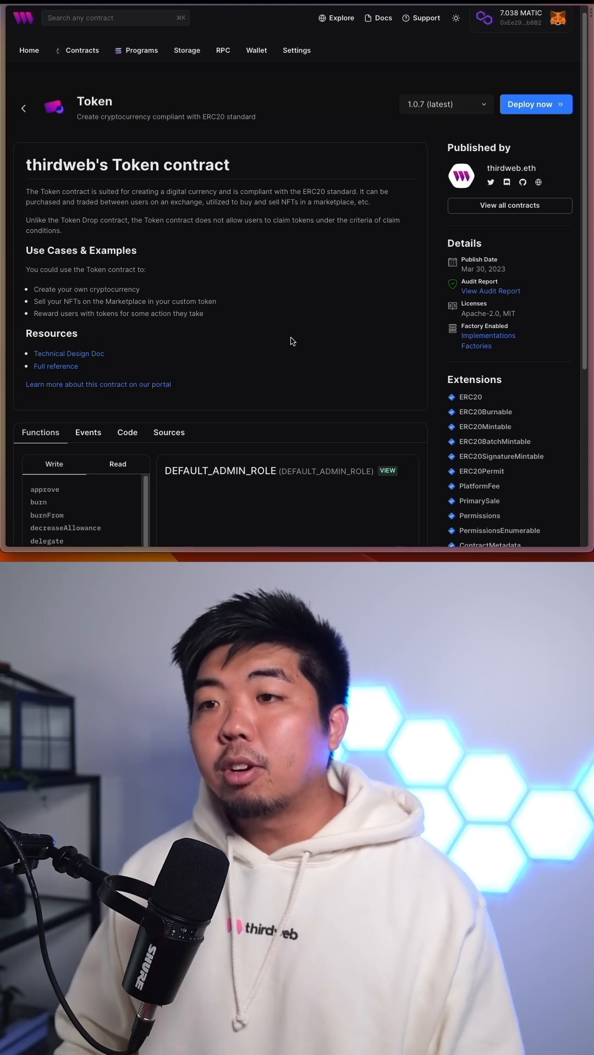
- Deploy the Token contract as 'My token' with symbol MYTOKEN on Mumbai, then view its Tokens page
left_click(534, 104)
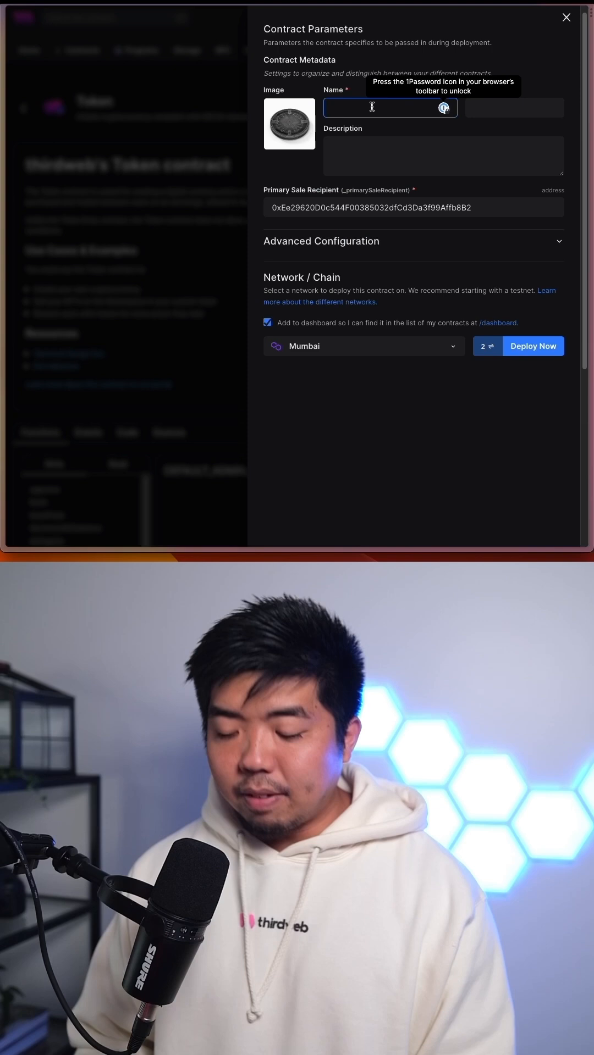
type("MYTOKEN")
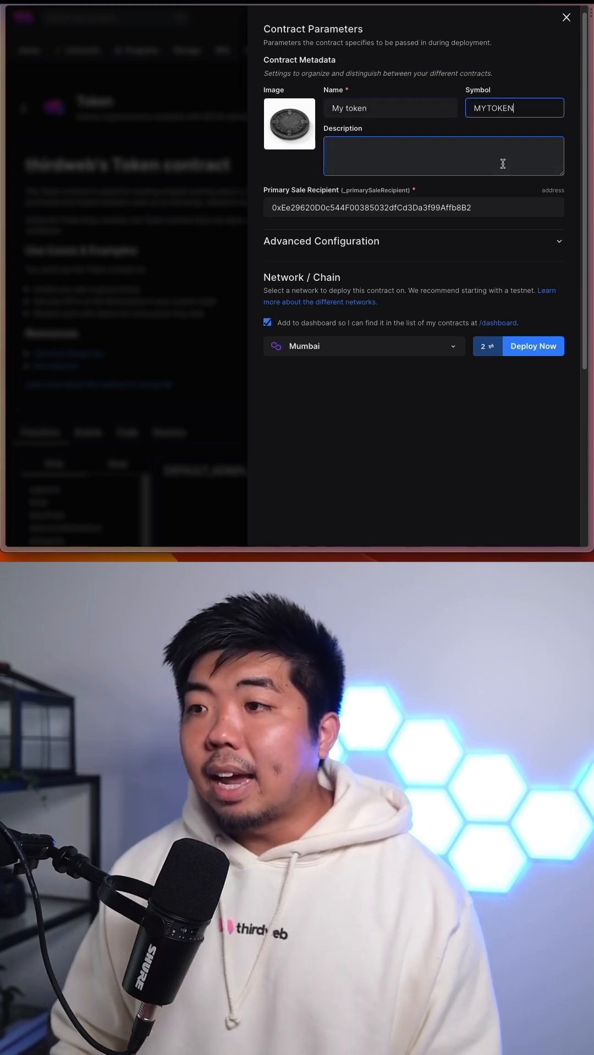
left_click(443, 156)
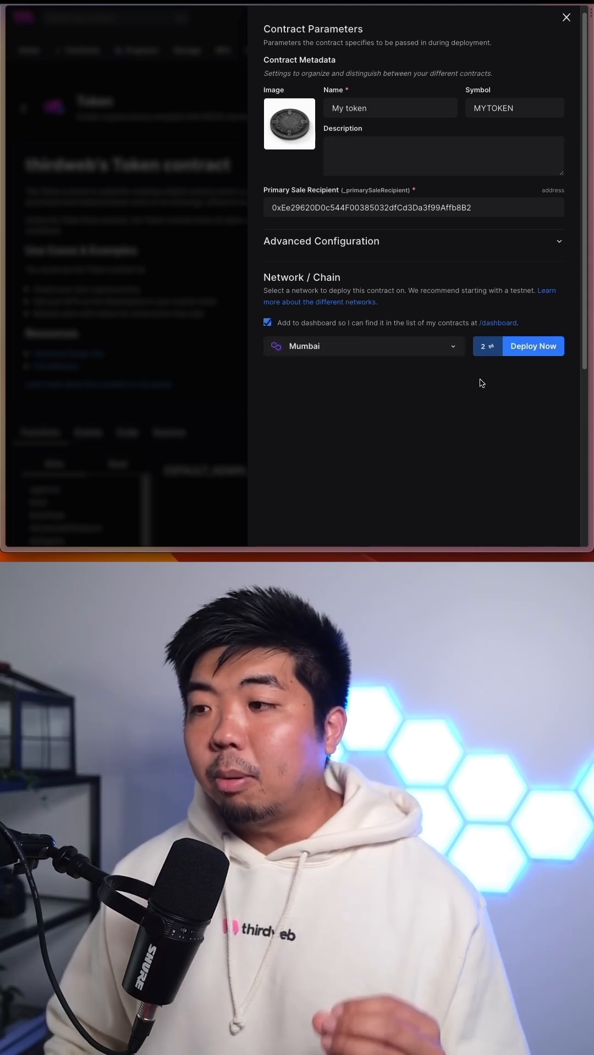
left_click(531, 346)
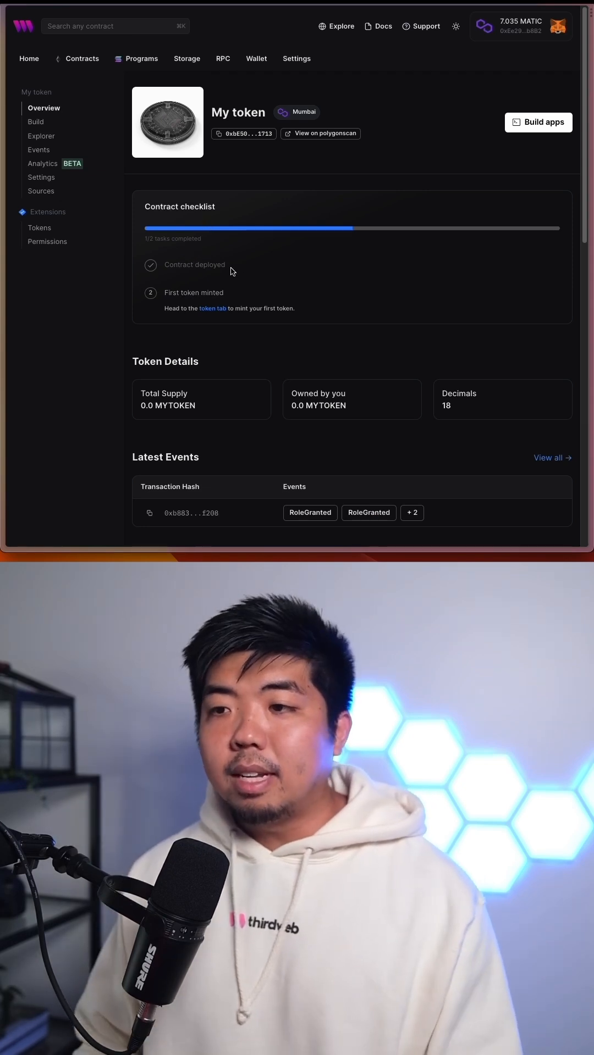
mouse_move(39, 228)
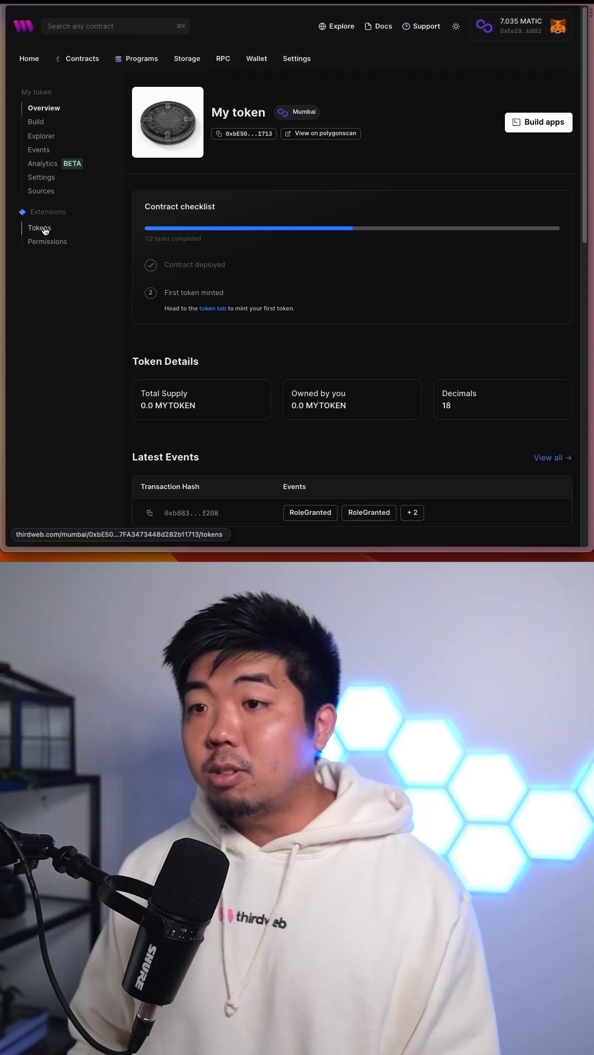
left_click(40, 227)
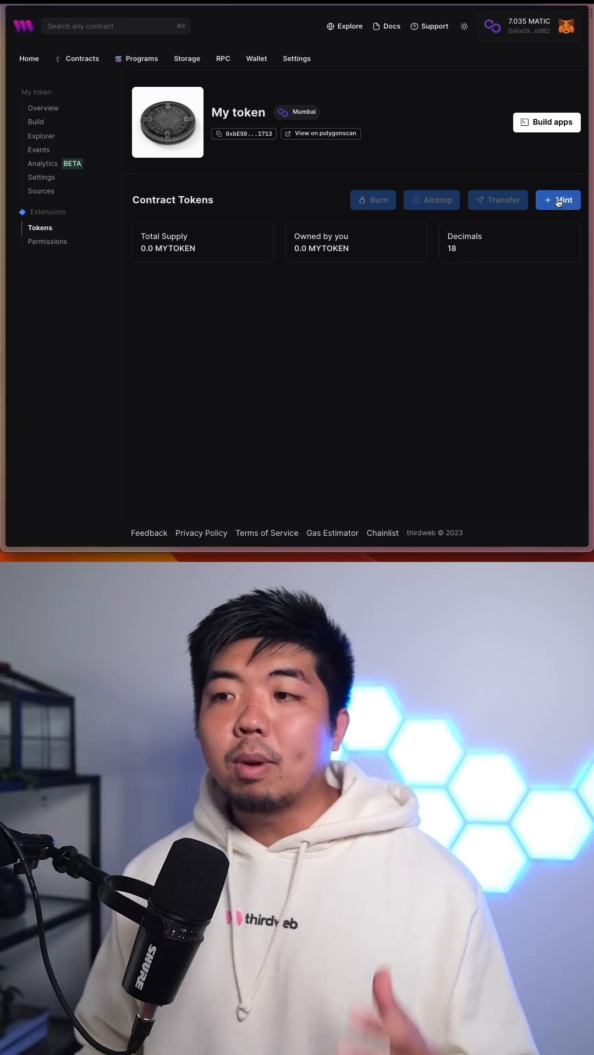
- Mint 100 additional MYTOKEN and dismiss the minting success notice
left_click(557, 200)
type("100")
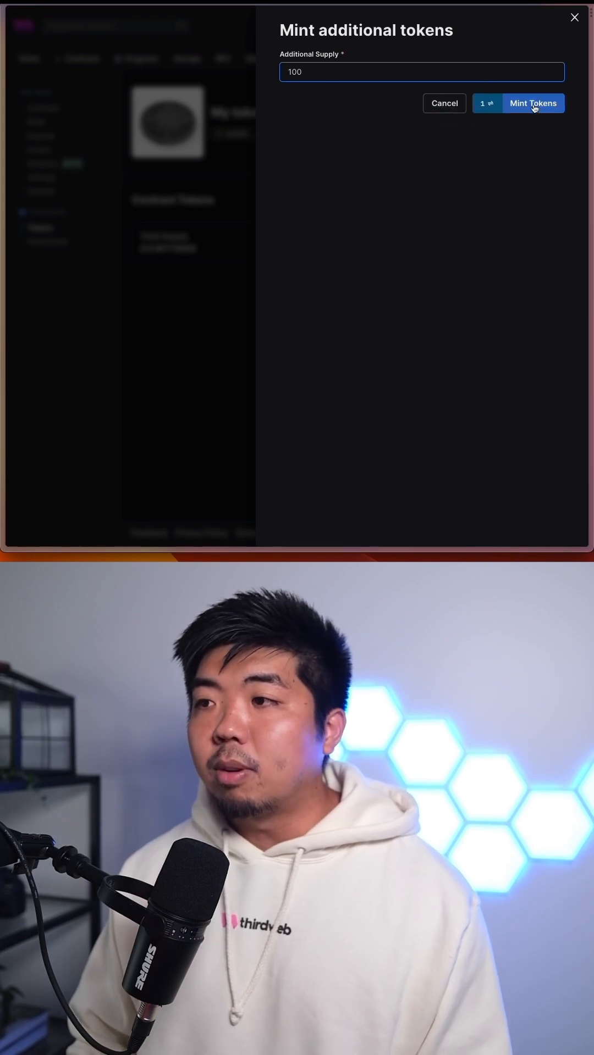
left_click(533, 103)
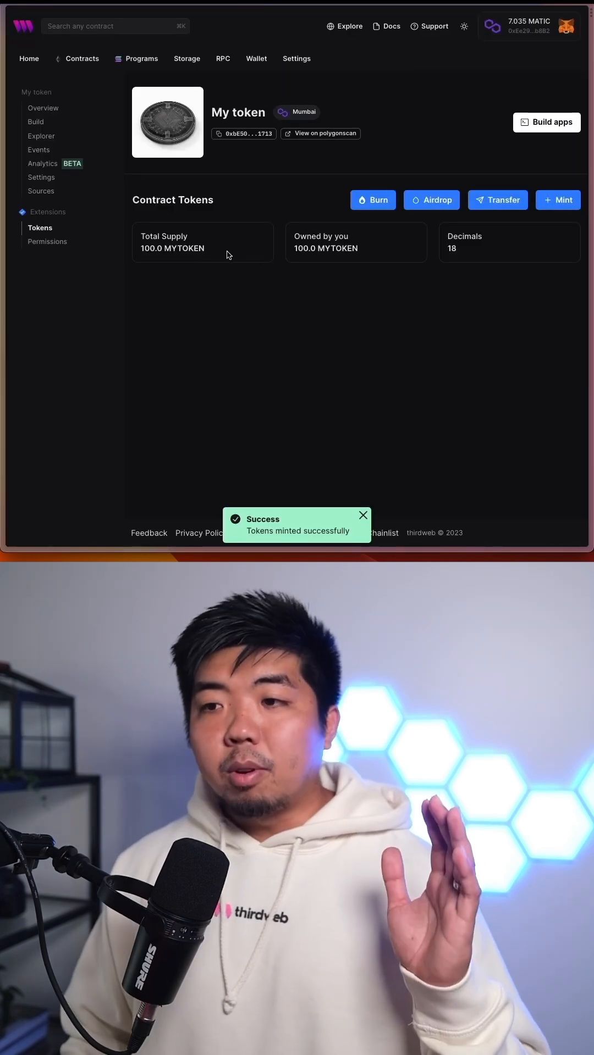
left_click(362, 516)
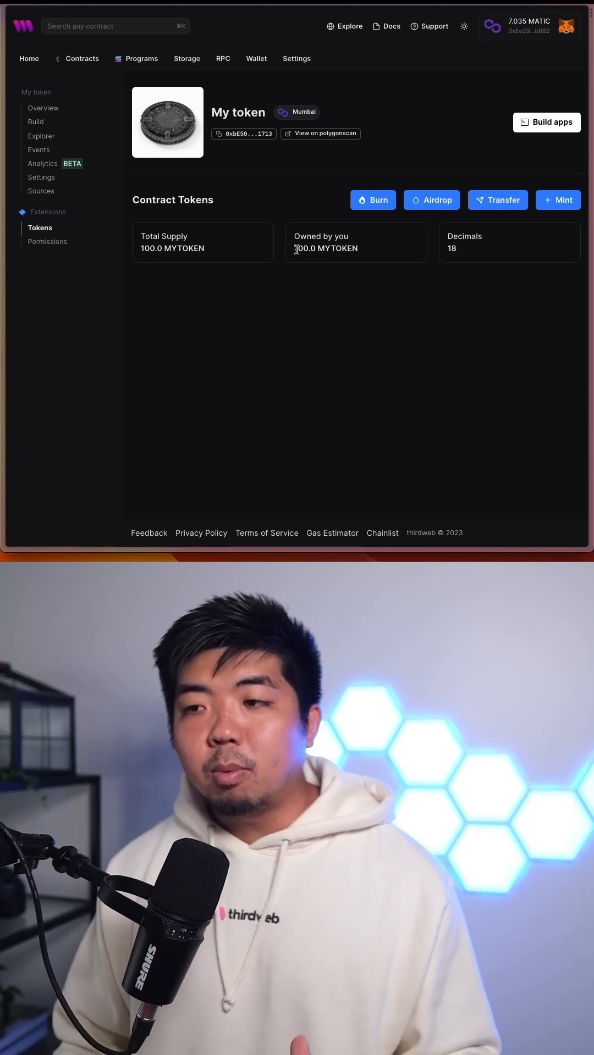